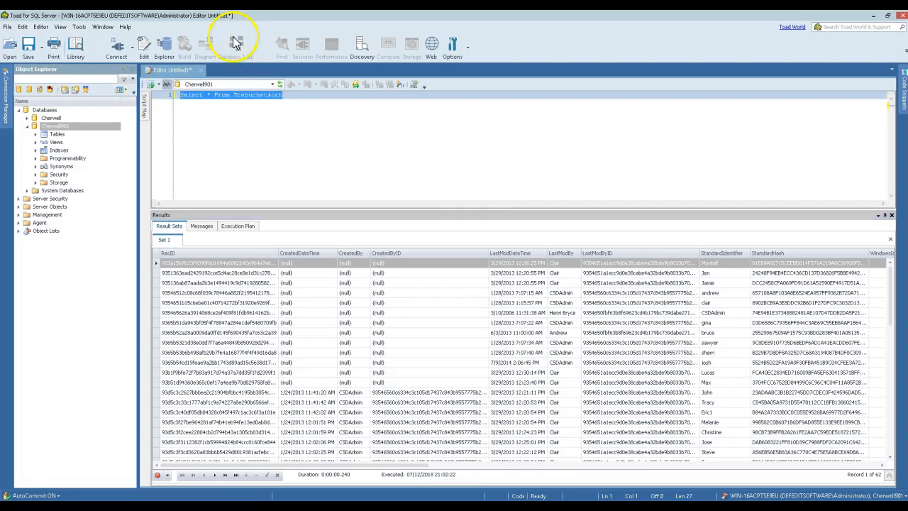
pyautogui.moveTo(426, 139)
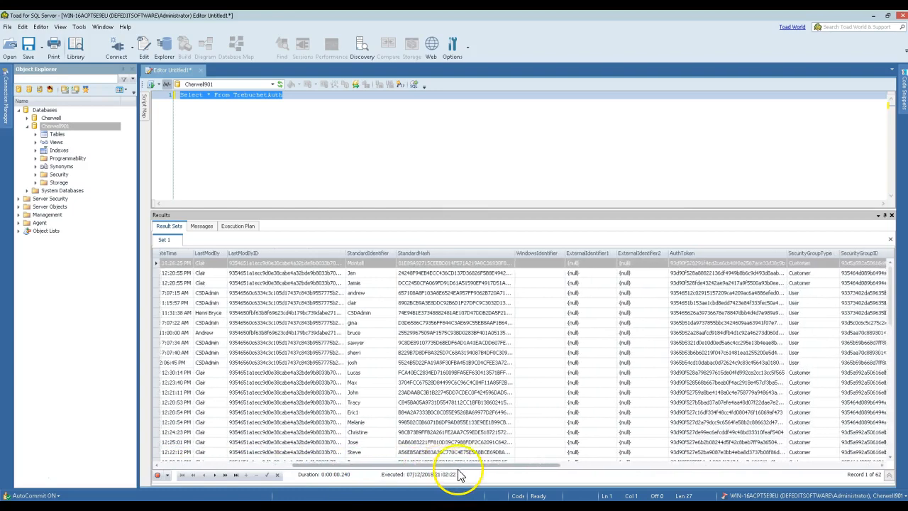
# - Sort TrebuchetAuth by StandardIdentifier and select CSDAdmin's StandardHash cell to copy its value
pyautogui.hscroll(3)
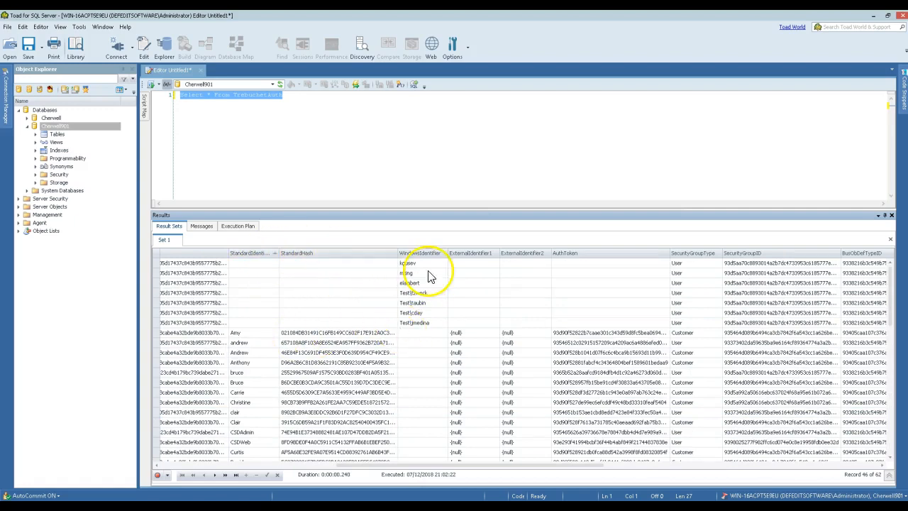
pyautogui.moveTo(559, 307)
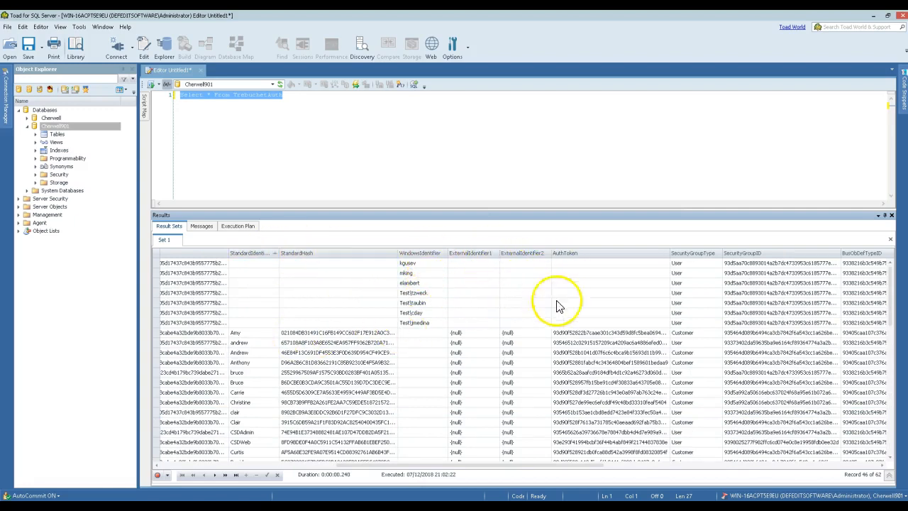
pyautogui.moveTo(693, 337)
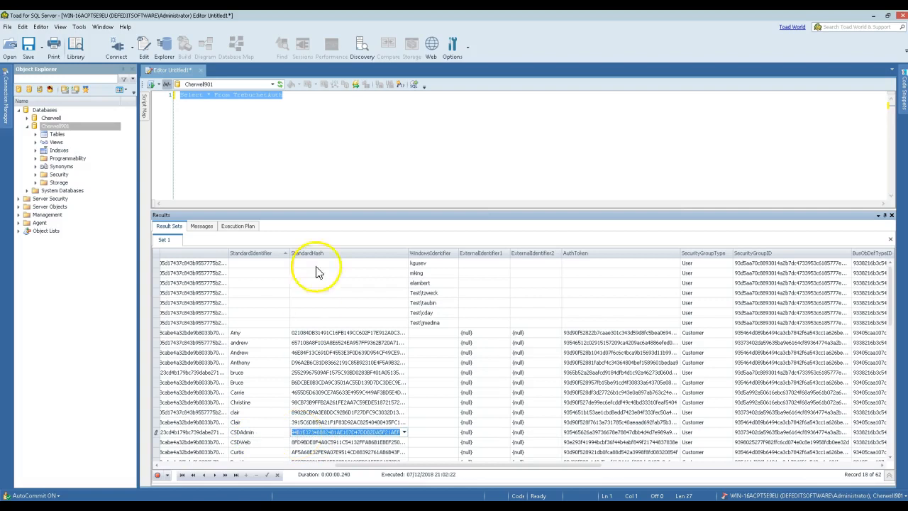
pyautogui.click(344, 166)
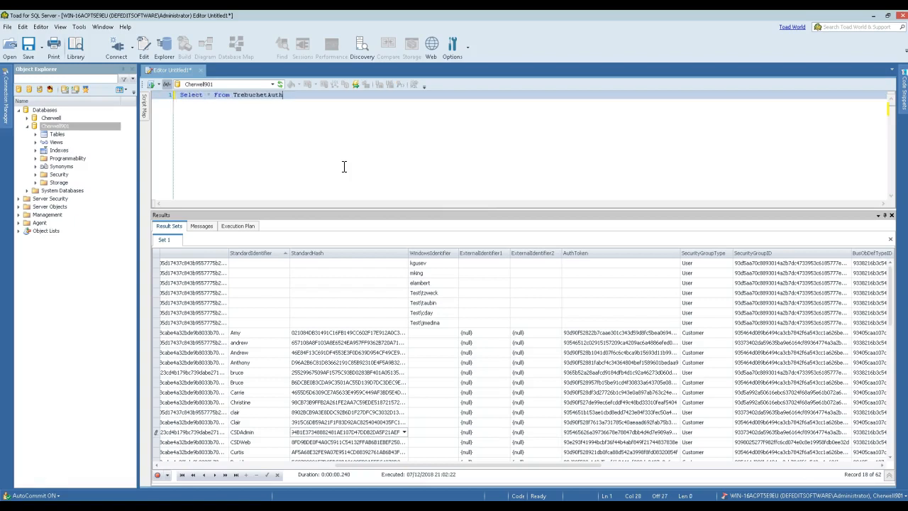
# - Add WHERE StandardIdentifier = 'CSDAdmin' to the TrebuchetAuth SELECT and run it, returning one record
pyautogui.write('Where')
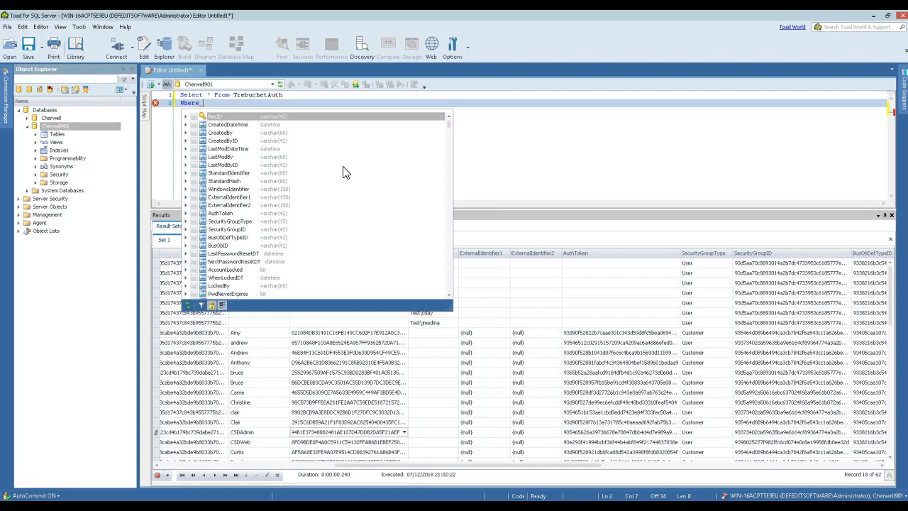
pyautogui.write('StandardIdentifier =')
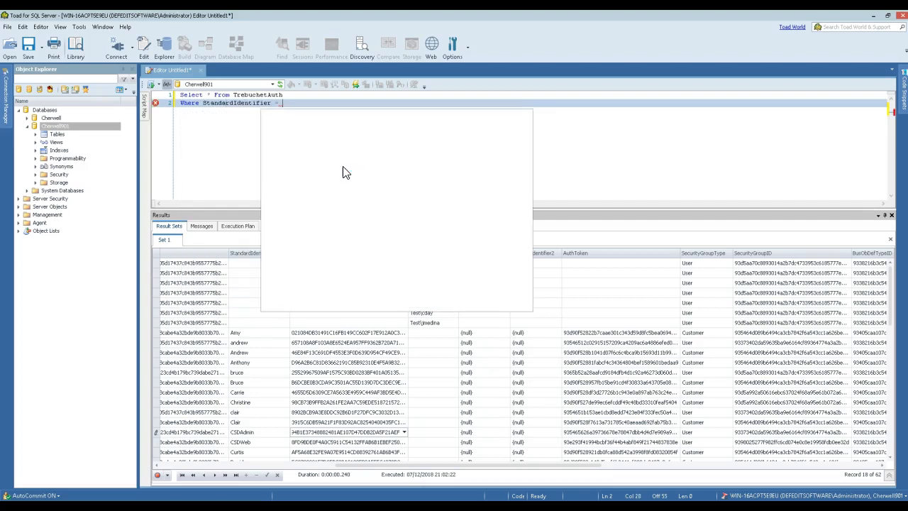
pyautogui.write("'CSDAdmin'")
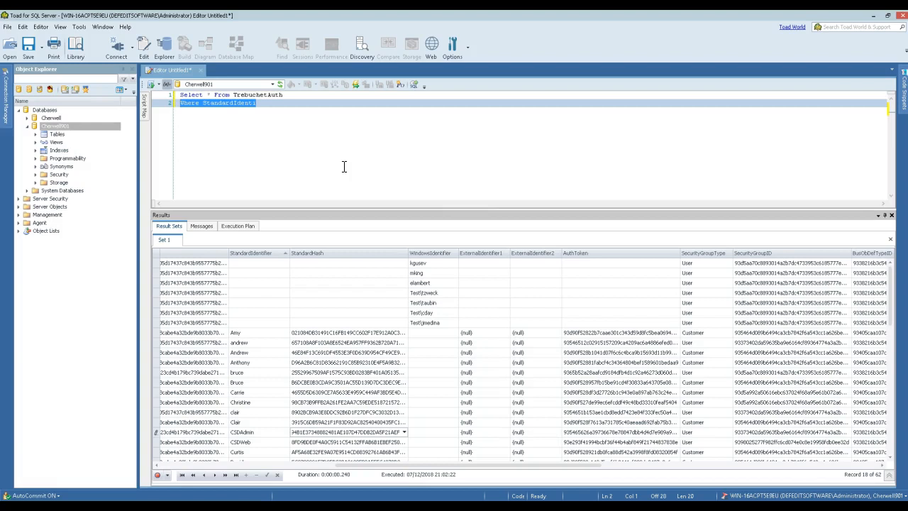
pyautogui.press('Delete')
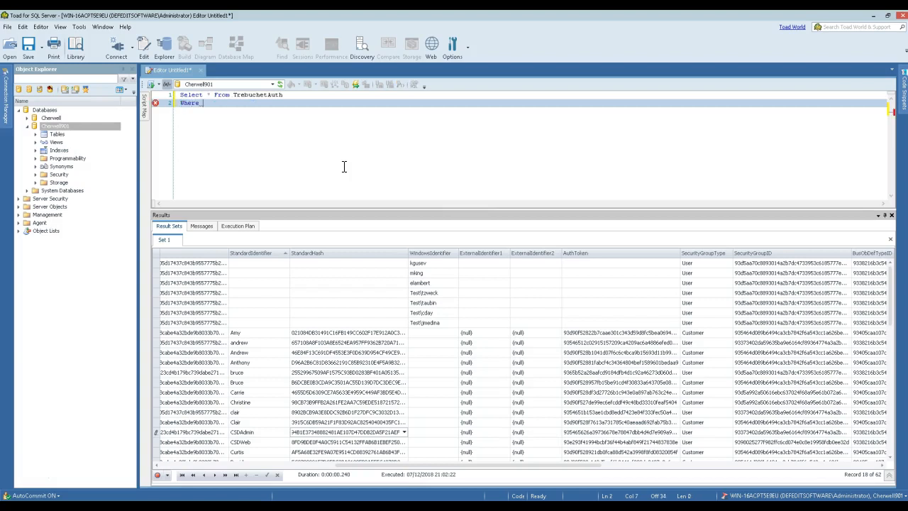
pyautogui.write("StandardIdentifier = 'CSDAdmin")
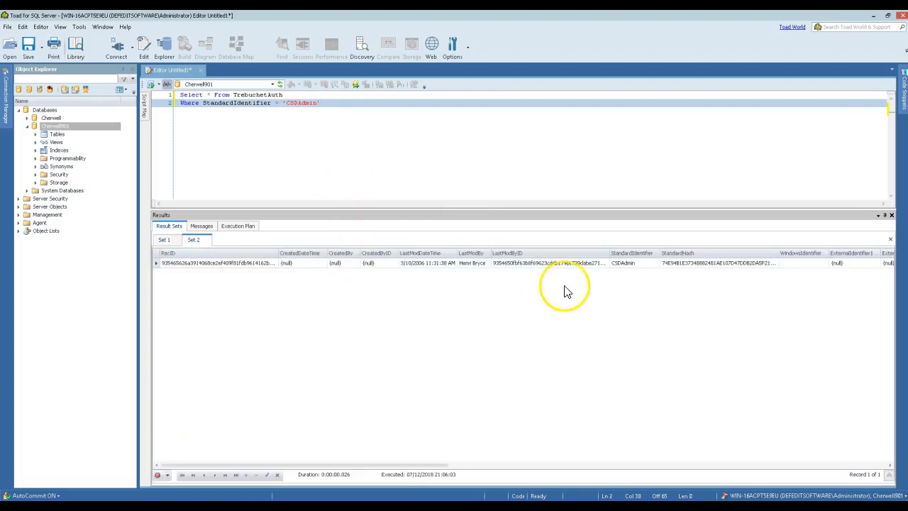
# - Rewrite the query as UPDATE TrebuchetAuth SET StandardHash to the copied value where StandardIdentifier is 'CSDAdmin'
pyautogui.click(629, 262)
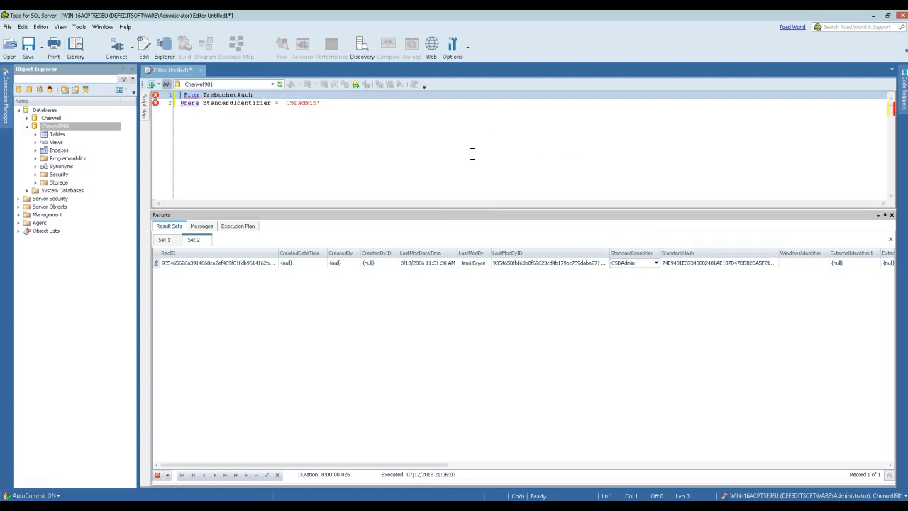
pyautogui.write('Update')
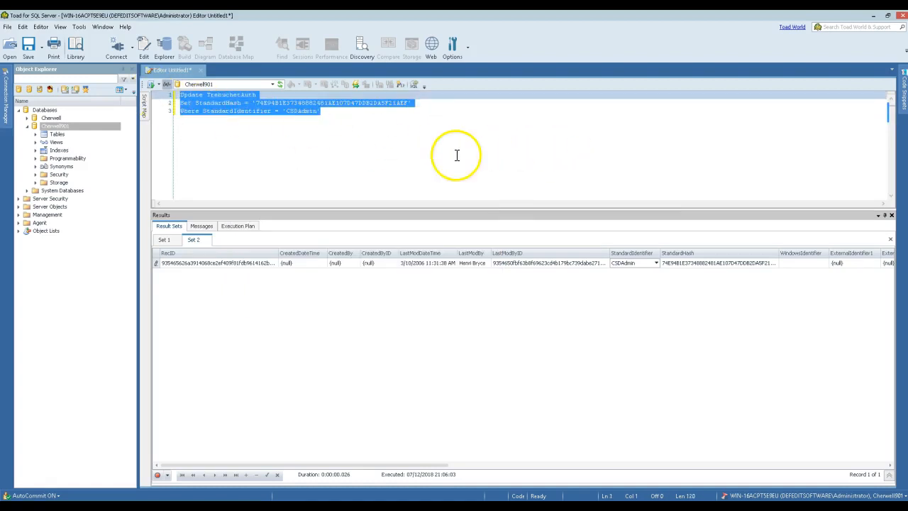
pyautogui.moveTo(432, 154)
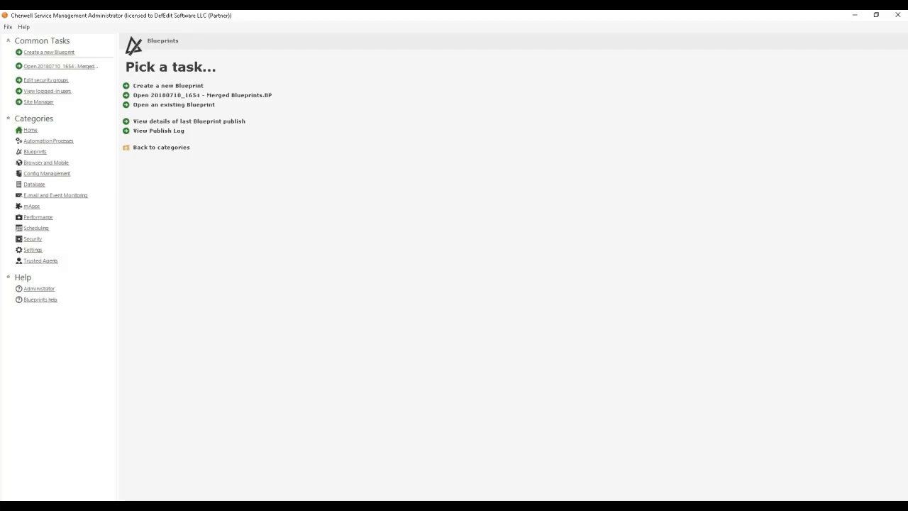
# - From the Security category, bring up the Users editor listing all users
pyautogui.click(32, 239)
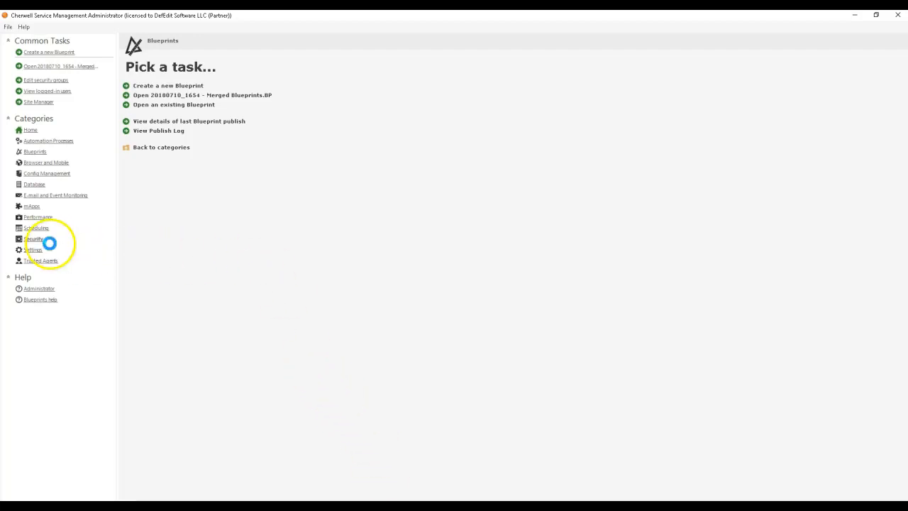
pyautogui.click(33, 238)
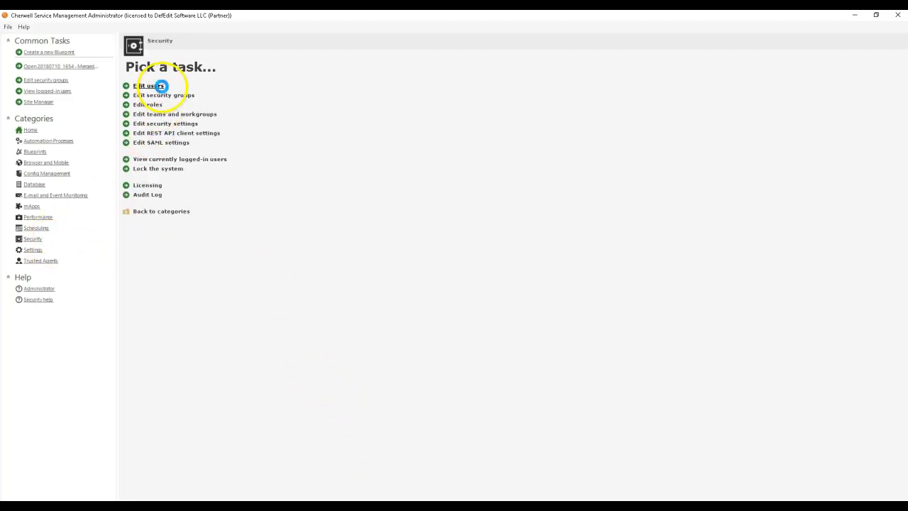
pyautogui.click(148, 86)
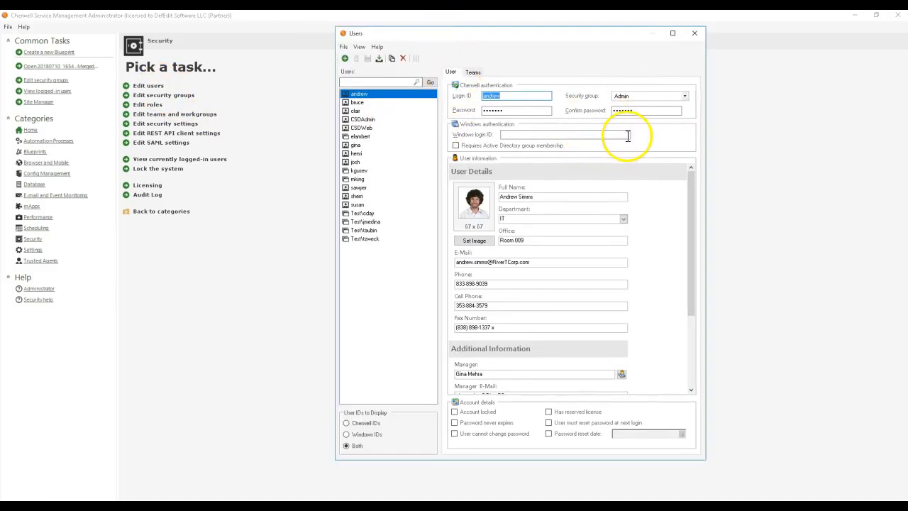
pyautogui.moveTo(379, 153)
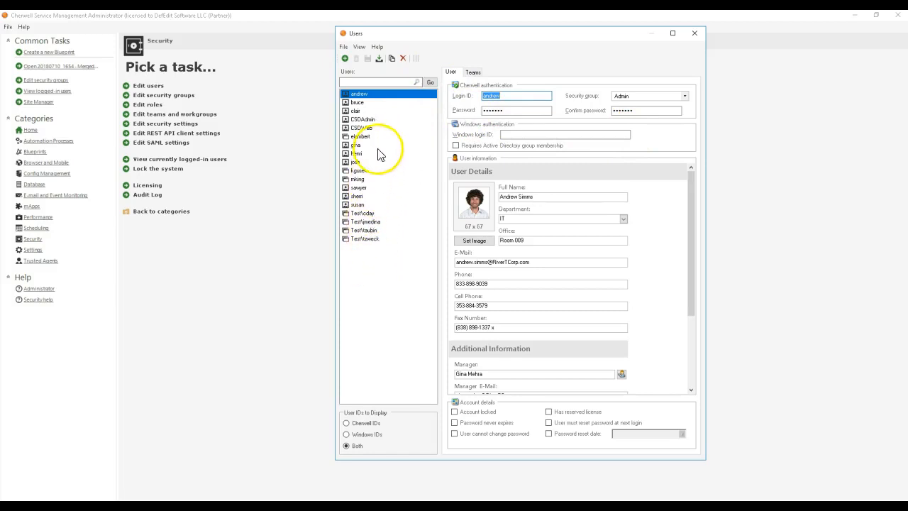
# - Select CSDAdmin, set and confirm a new password, save it and close the Users editor
pyautogui.click(363, 120)
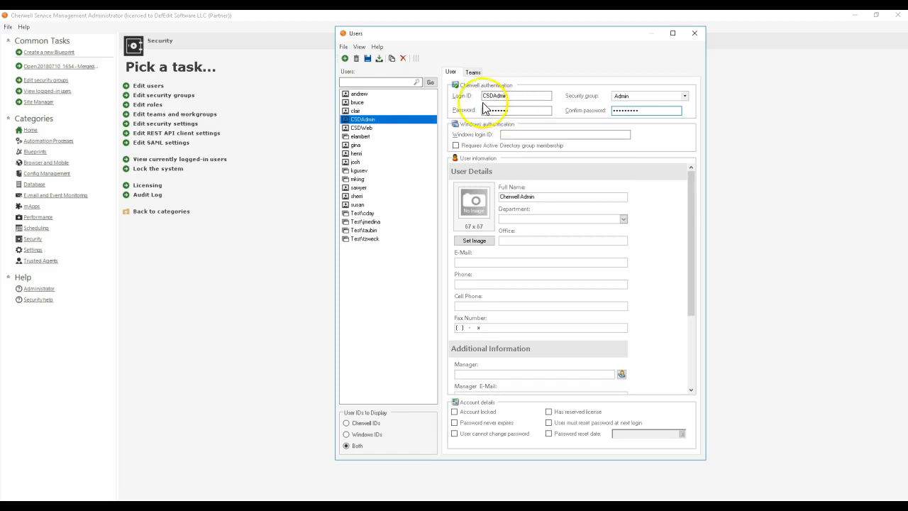
pyautogui.click(367, 58)
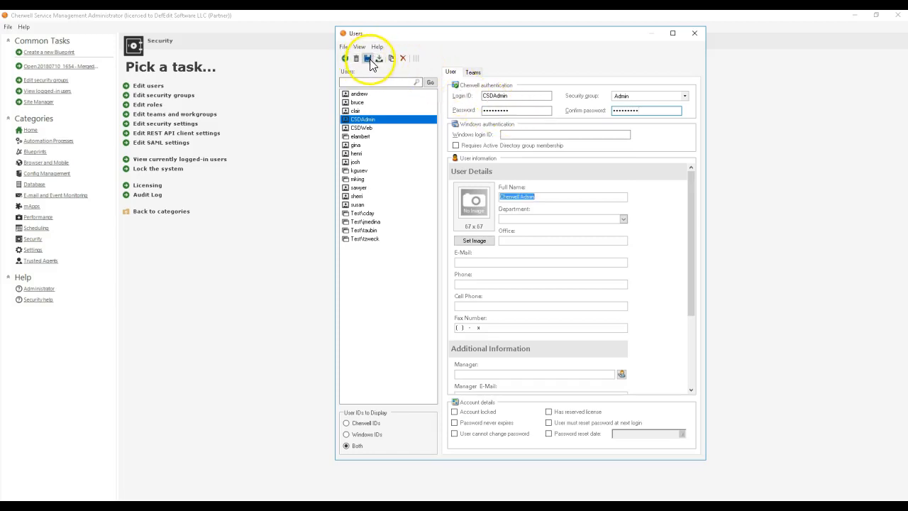
pyautogui.click(367, 58)
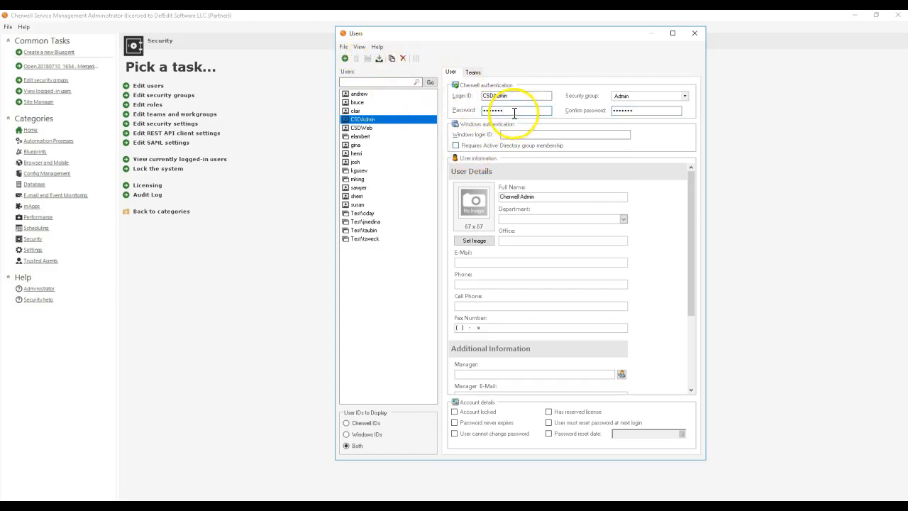
pyautogui.click(693, 32)
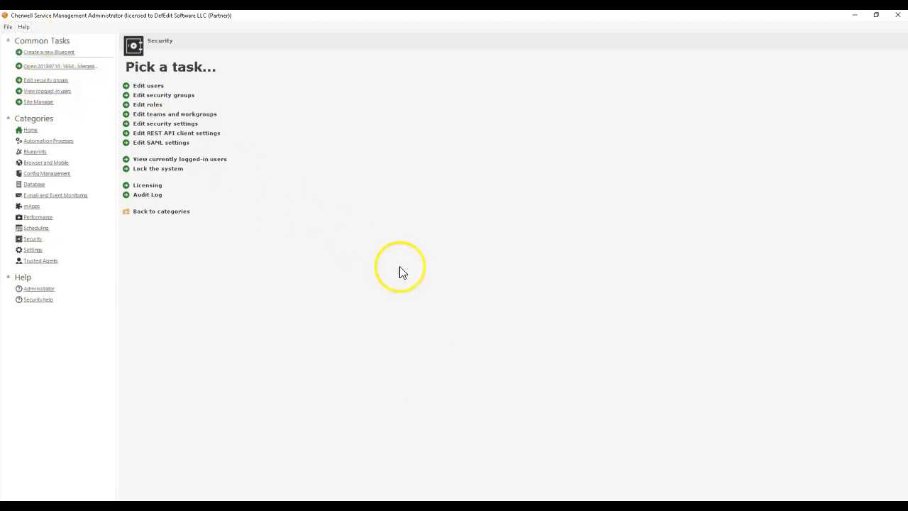
pyautogui.moveTo(520, 296)
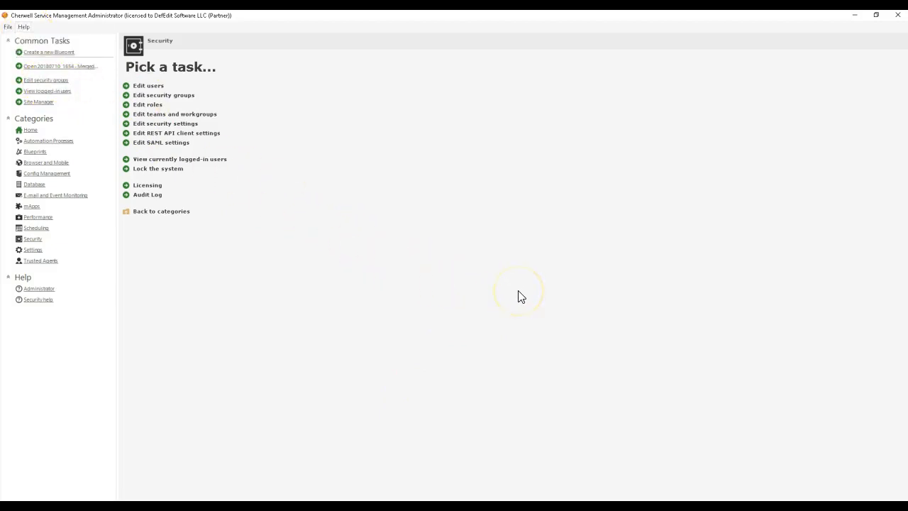
pyautogui.moveTo(825, 39)
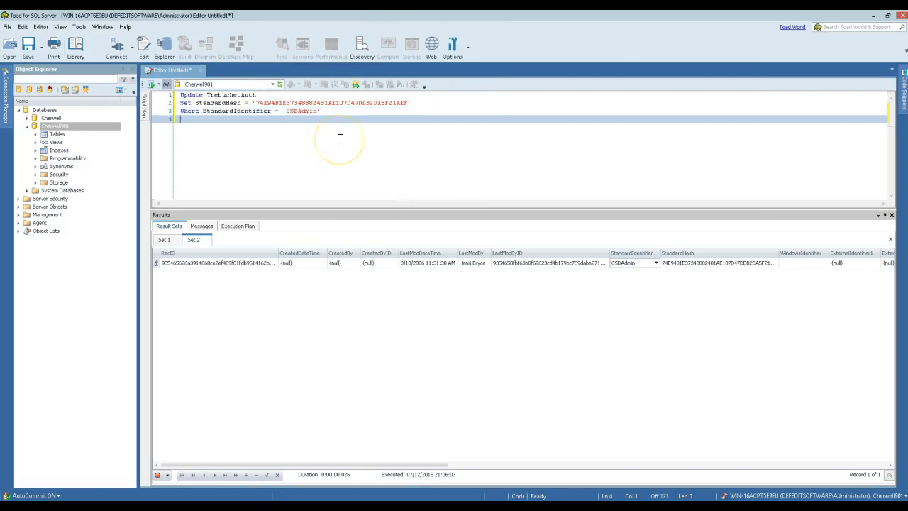
# - Back in Toad, start a new SELECT beneath the CSDAdmin UPDATE statement
pyautogui.write('Select * Treb')
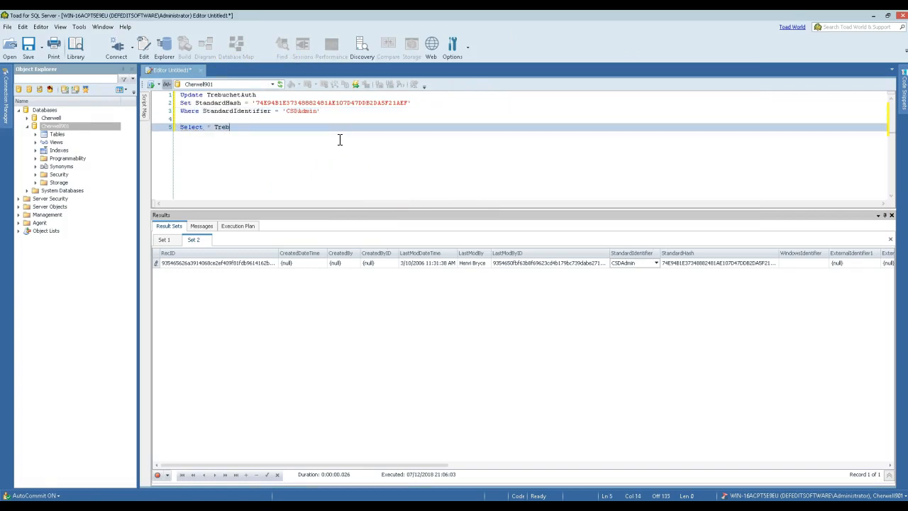
# - Complete 'Select * TrebuchetAuth Where StandardIdentifier = 'CSDAdmin'' and highlight both lines
pyautogui.write('uchetAuth')
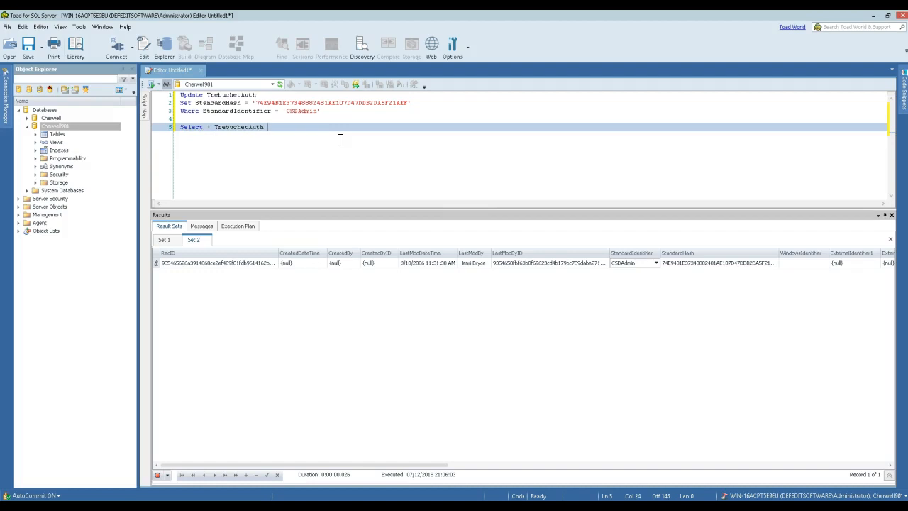
pyautogui.write("Where StandardIdentifier = 'CSDAdmin")
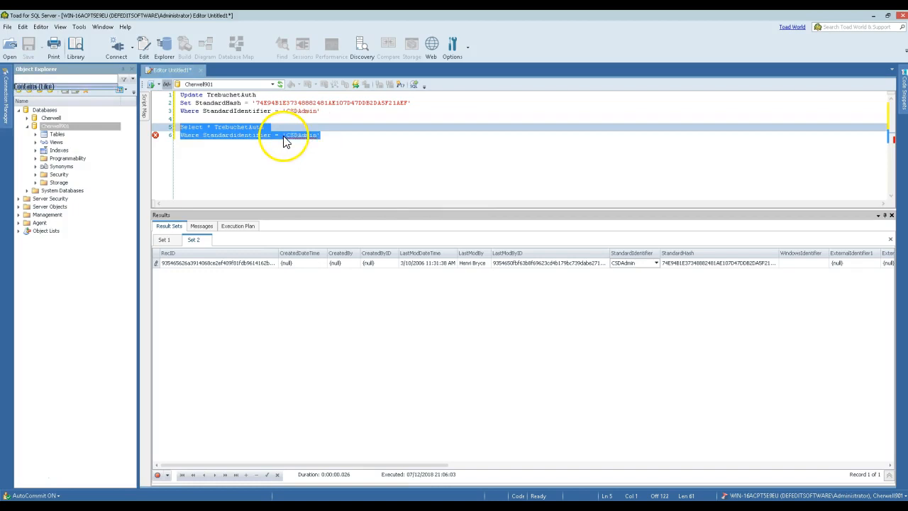
pyautogui.rightClick(283, 139)
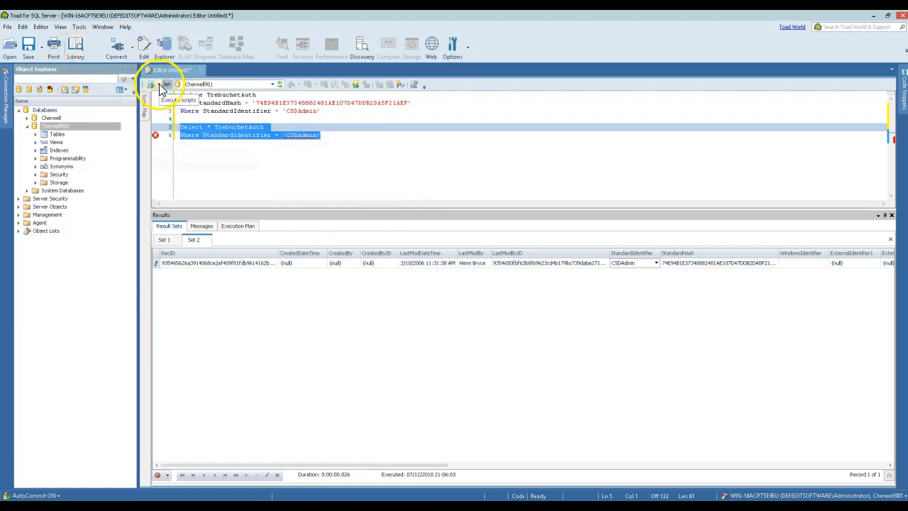
# - Execute the current lookup statement and dismiss the incorrect-syntax error from the missing FROM
pyautogui.click(166, 85)
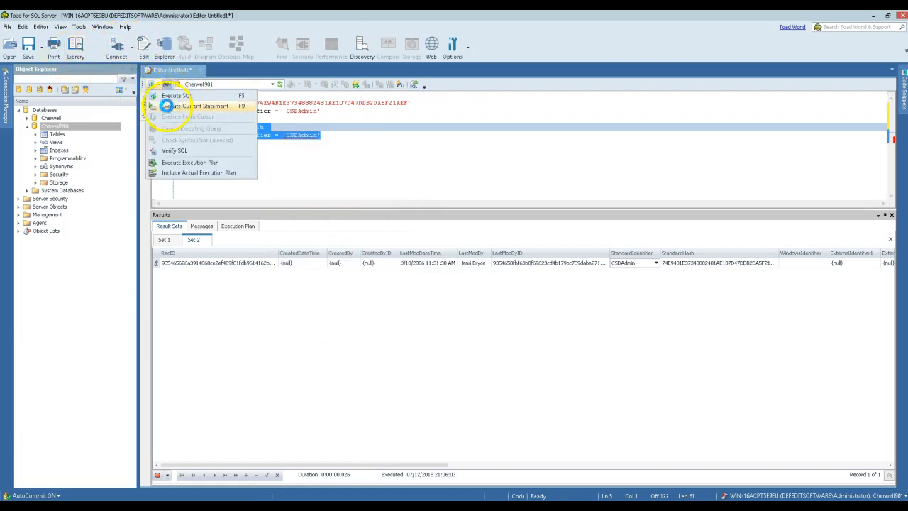
pyautogui.click(199, 105)
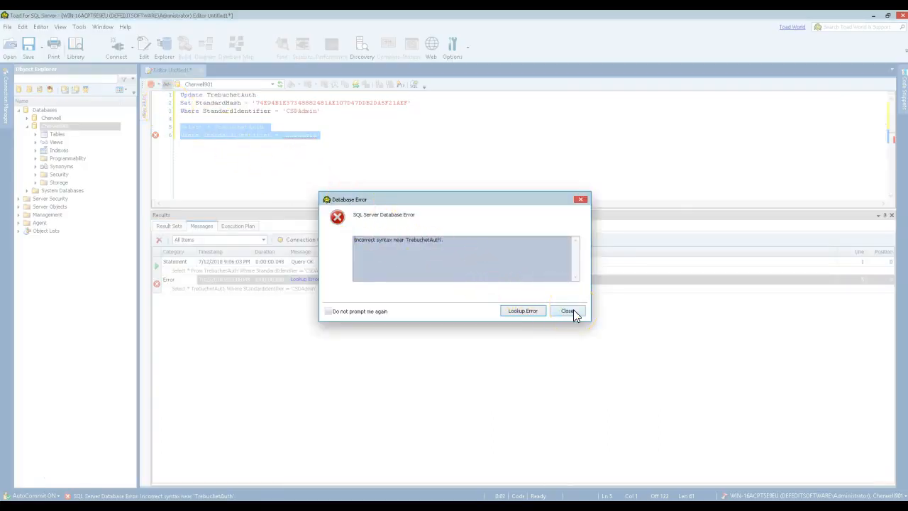
pyautogui.click(567, 311)
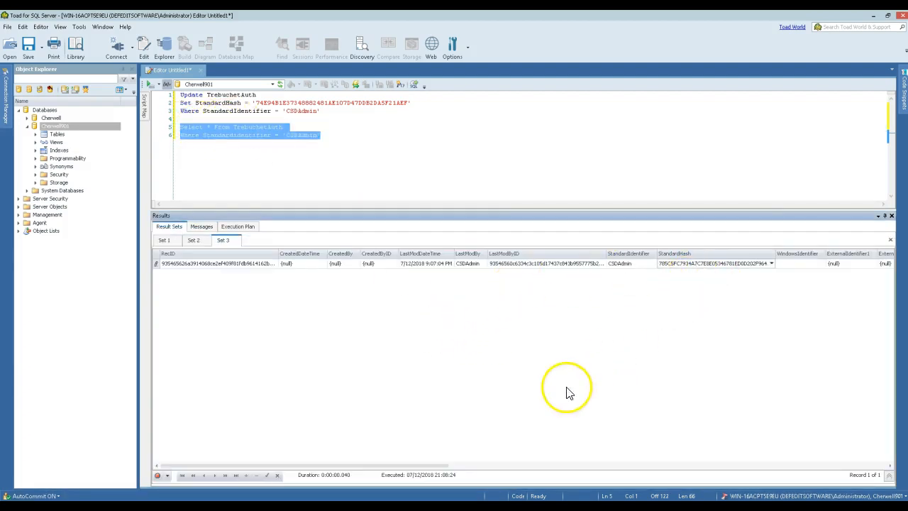
pyautogui.moveTo(745, 284)
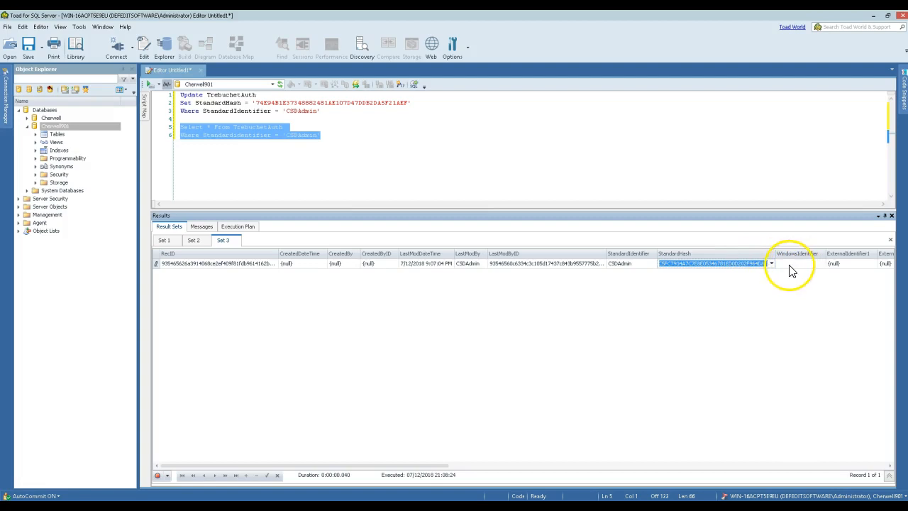
pyautogui.moveTo(681, 259)
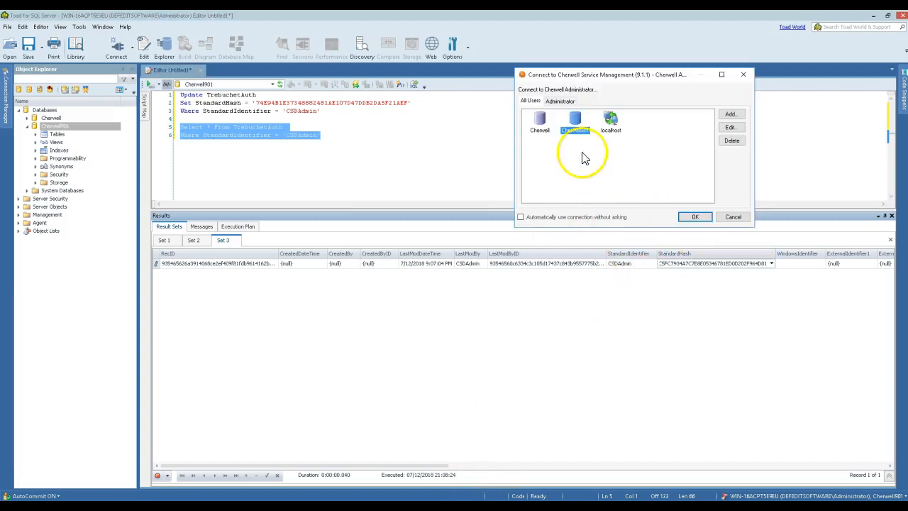
# - Log in to the Cherwell901 connection as CSDAdmin; the credentials are rejected and the error dismissed
pyautogui.click(694, 217)
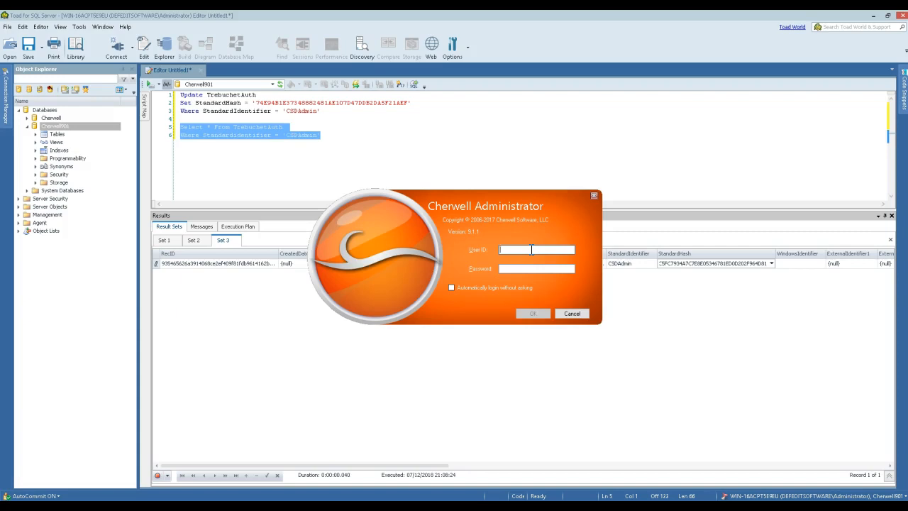
pyautogui.write('CSDAdmin')
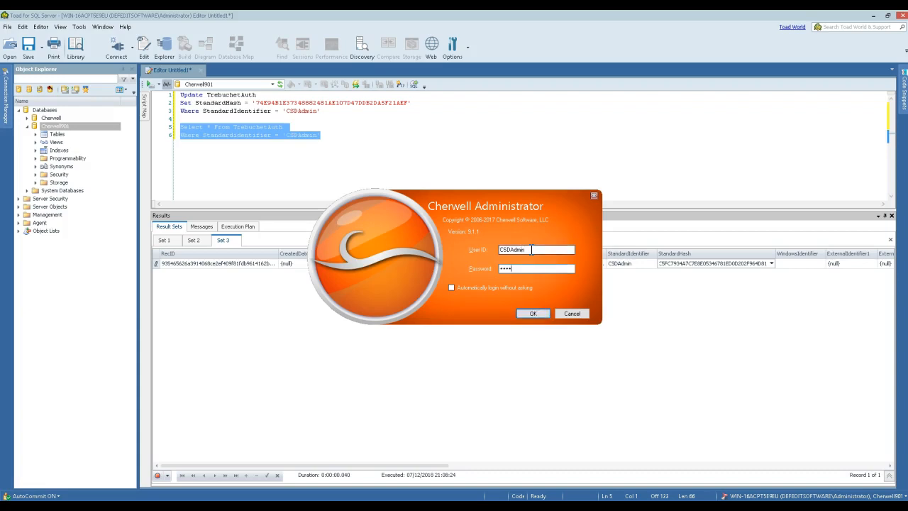
pyautogui.click(533, 313)
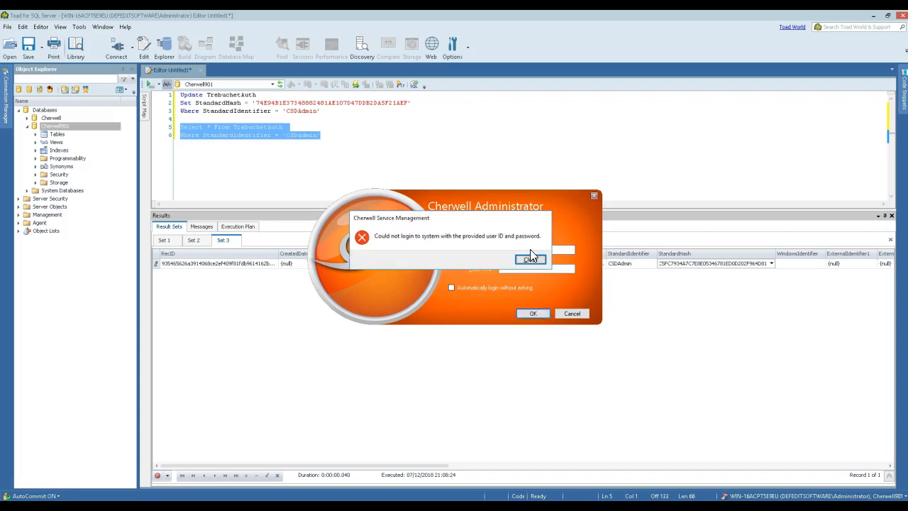
pyautogui.click(531, 259)
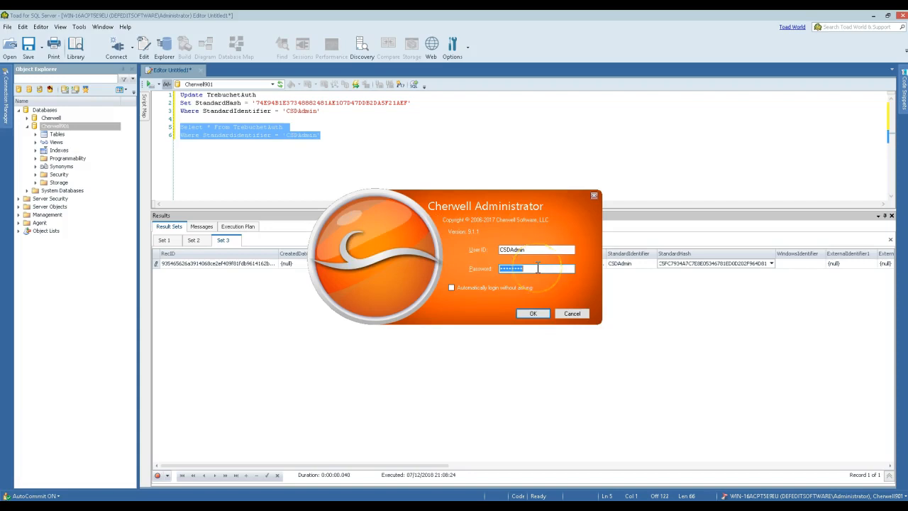
# - Retry the CSDAdmin login with the new password on Cherwell901, still rejected
pyautogui.write('password')
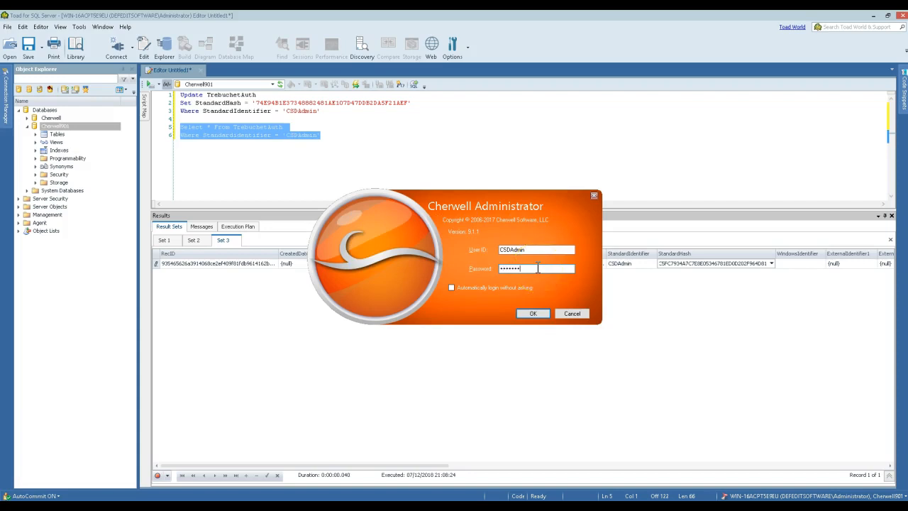
pyautogui.click(533, 313)
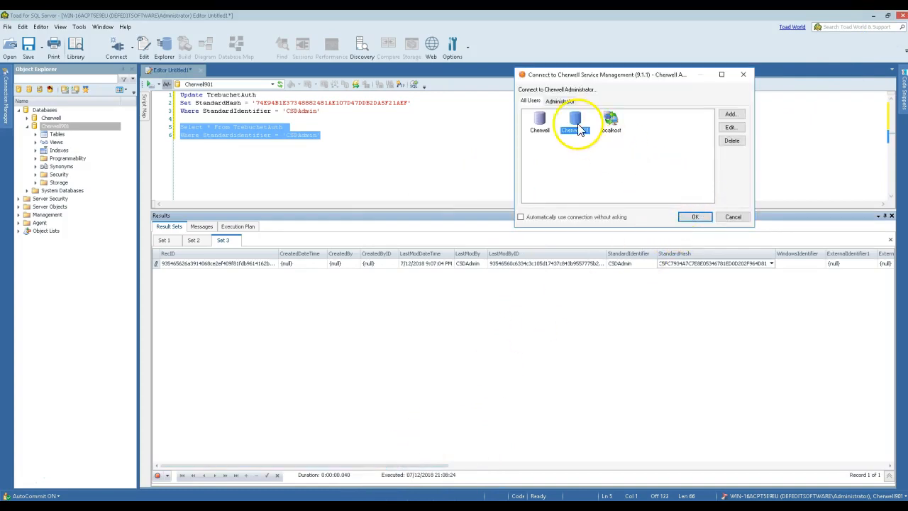
pyautogui.click(694, 217)
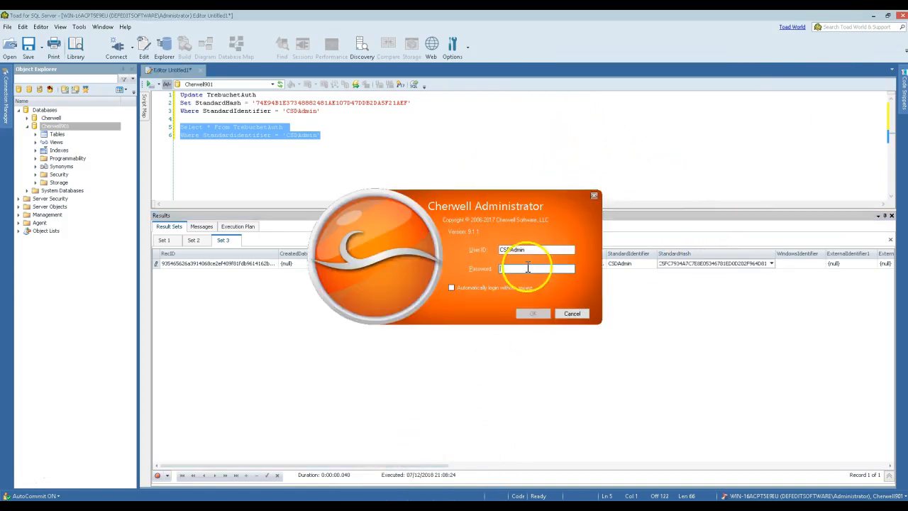
pyautogui.write('••••••••')
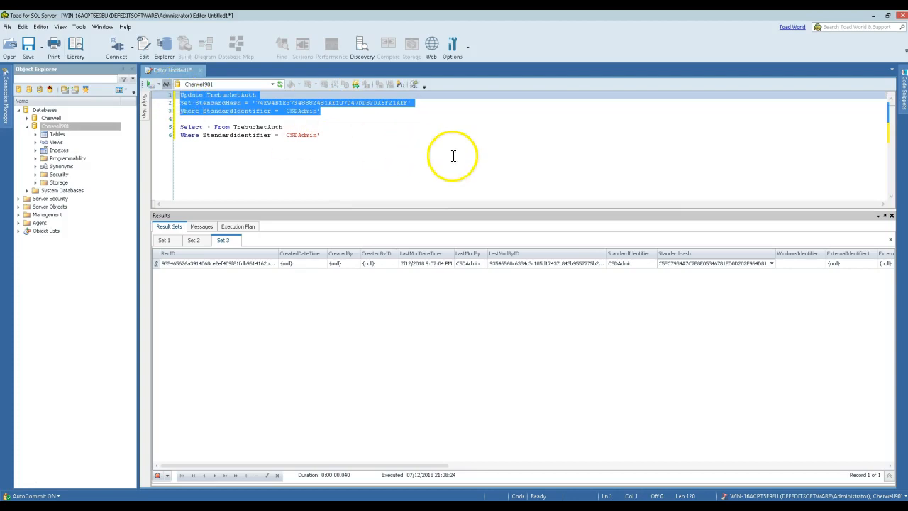
# - Run the selected StandardHash UPDATE (1 row affected), then log in to Cherwell Administrator as CSDAdmin successfully
pyautogui.click(202, 227)
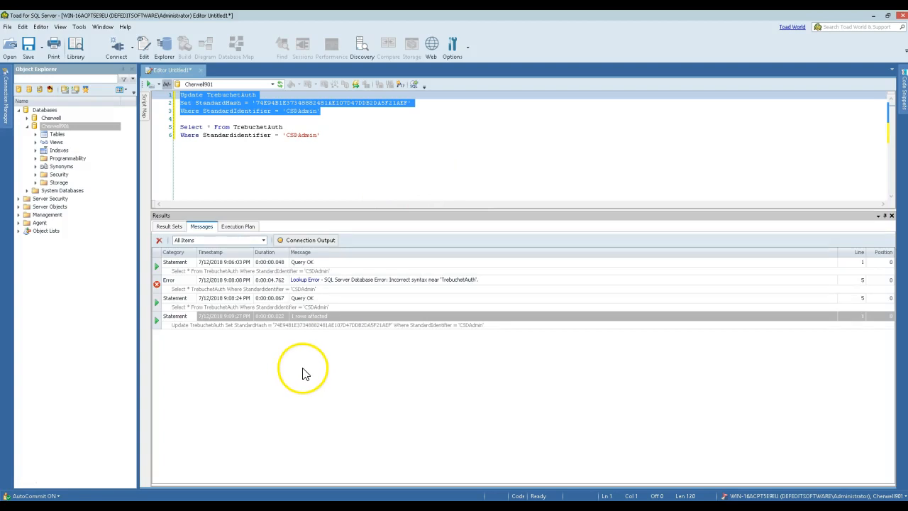
pyautogui.moveTo(314, 316)
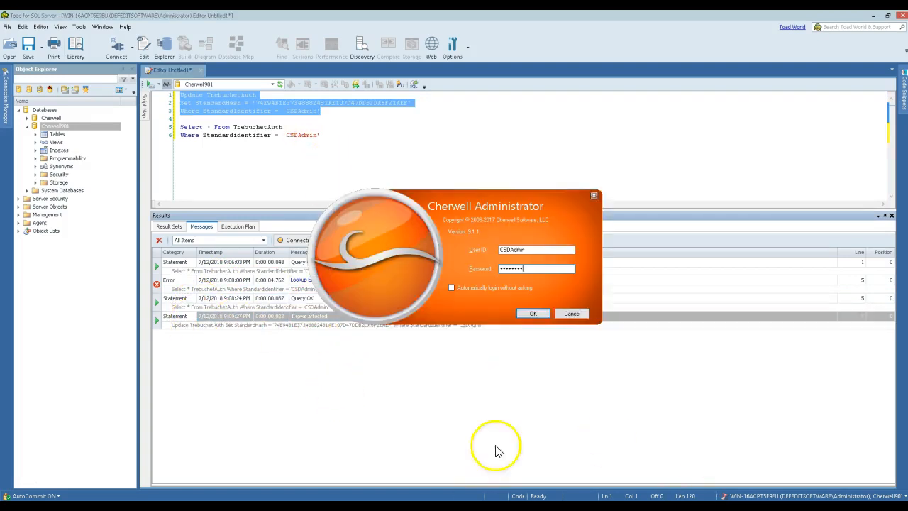
pyautogui.click(532, 313)
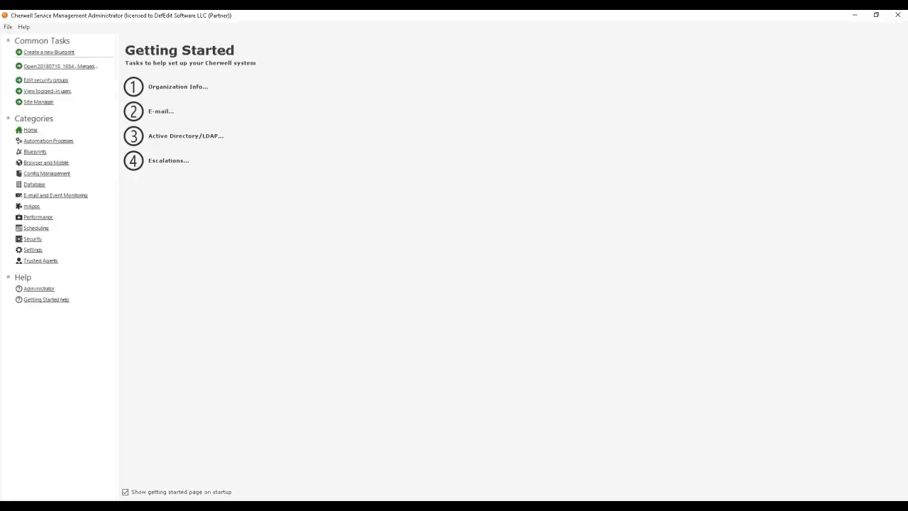
pyautogui.moveTo(856, 33)
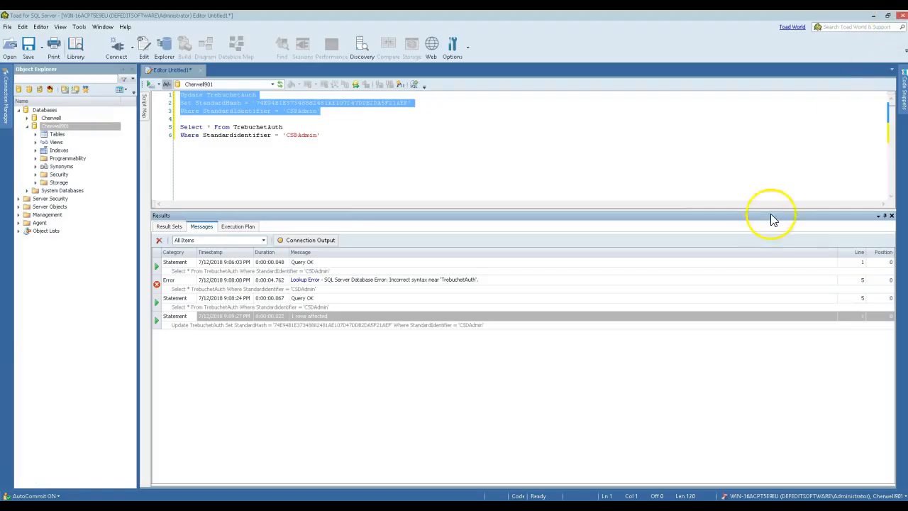
pyautogui.moveTo(876, 19)
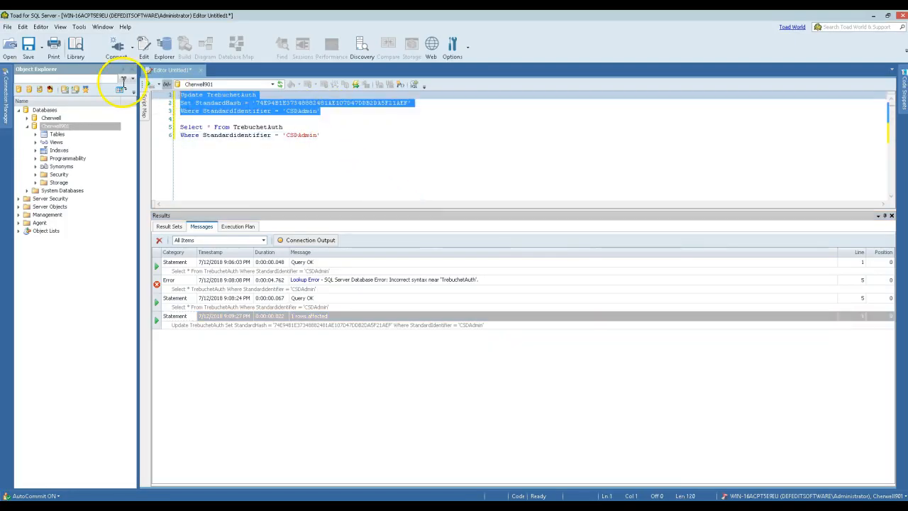
pyautogui.moveTo(346, 134)
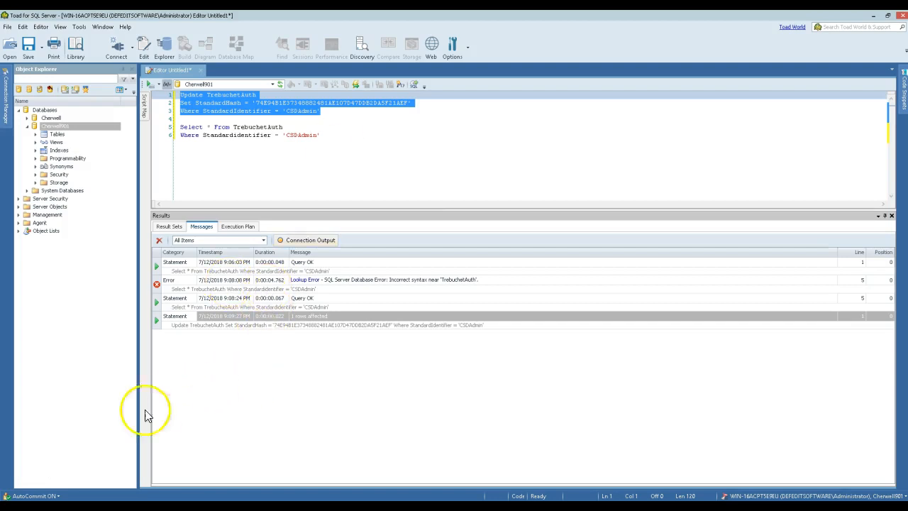
pyautogui.moveTo(66, 447)
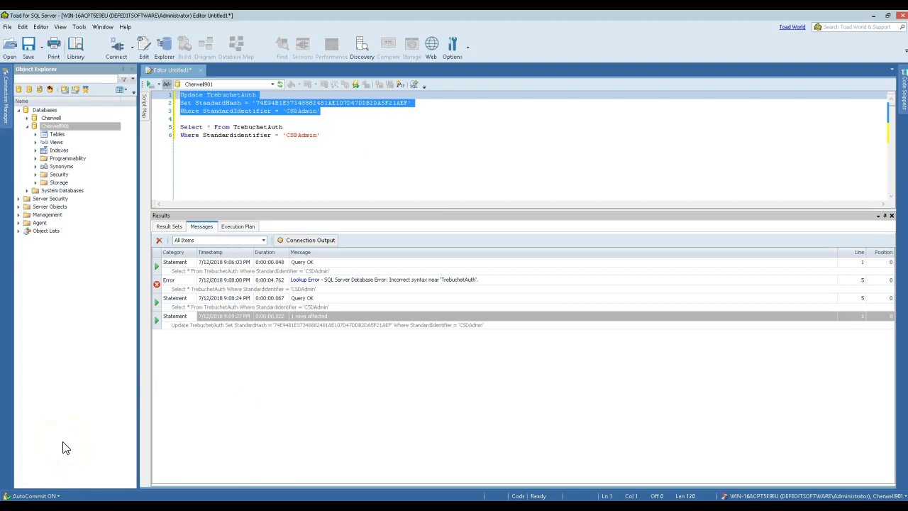